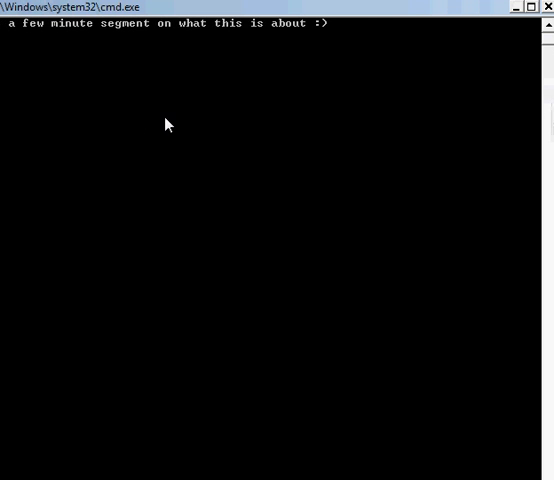
mouse_move(220, 96)
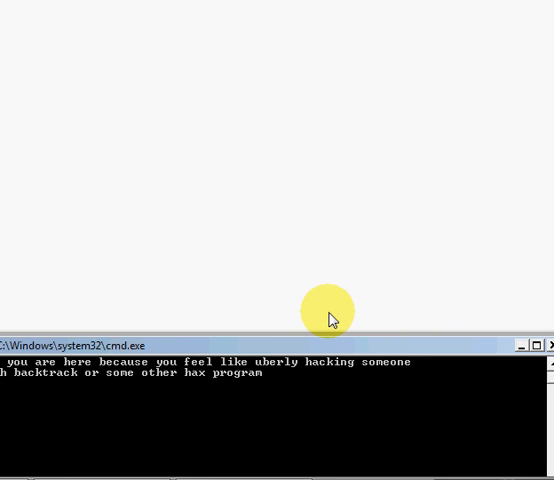
mouse_move(224, 304)
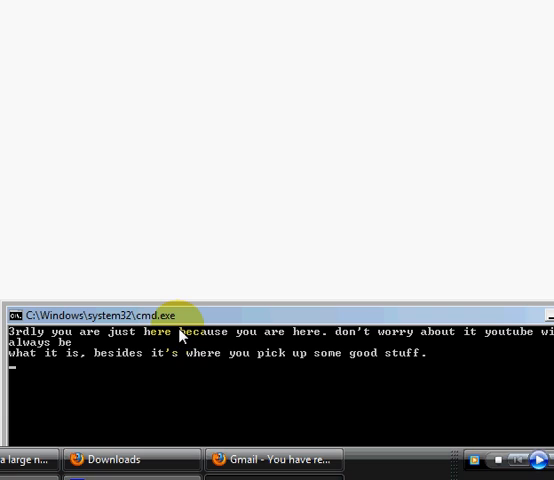
mouse_move(184, 366)
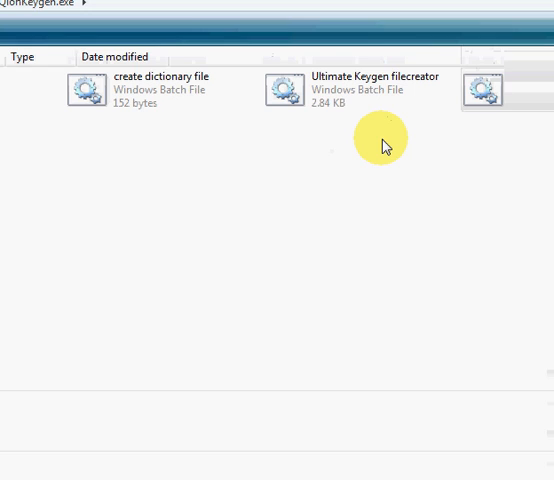
mouse_move(392, 130)
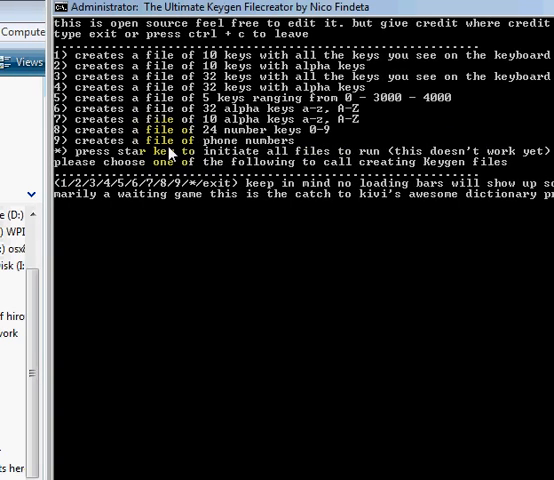
mouse_move(148, 76)
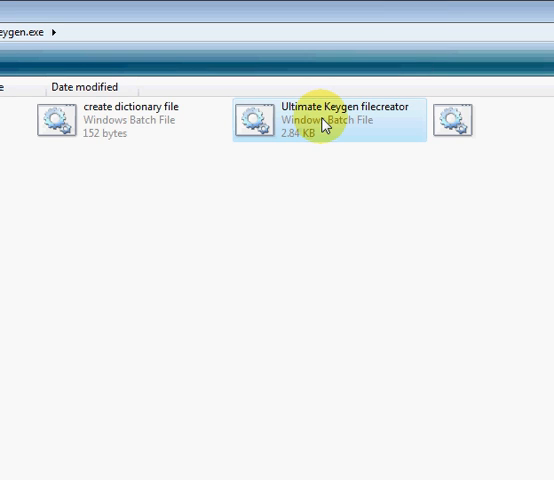
- View the Ultimate Keygen filecreator script's source in a text editor
right_click(336, 120)
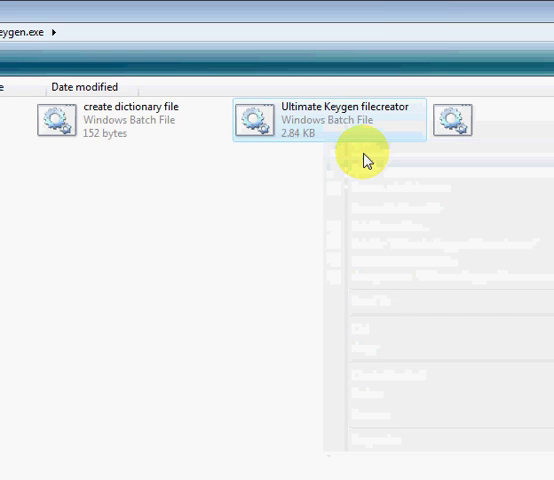
double_click(332, 118)
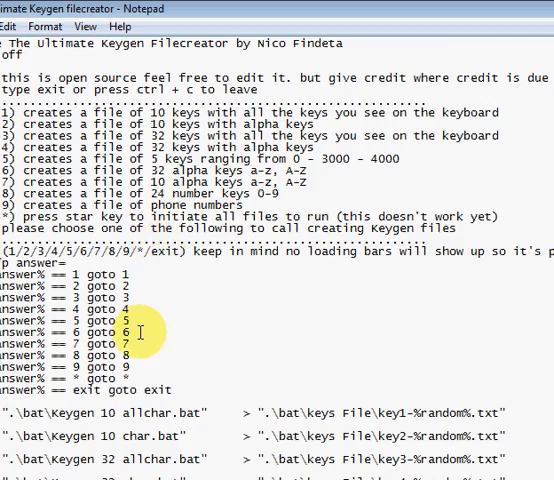
scroll(down, 3)
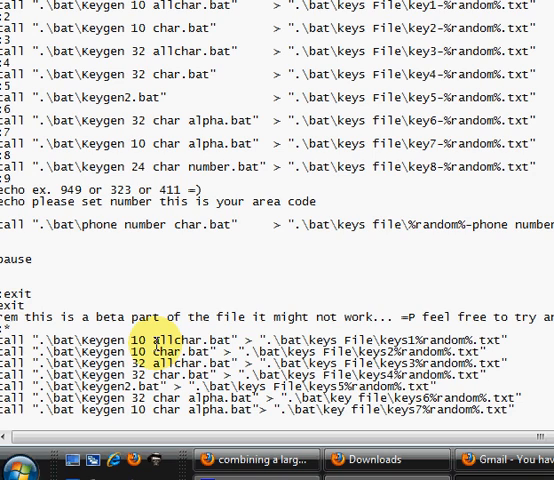
mouse_move(348, 272)
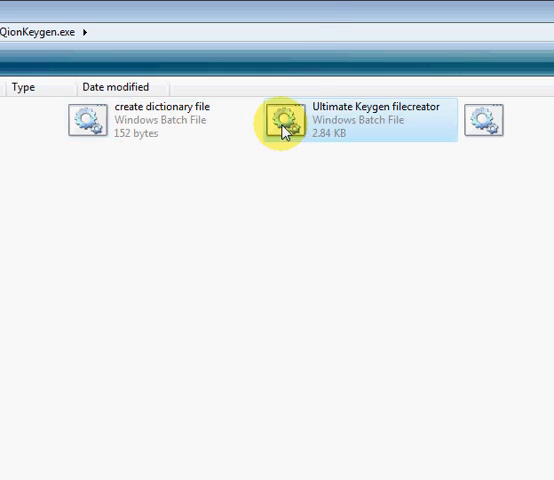
- Run the Ultimate Keygen filecreator, choose option 9 (phone numbers) and enter area code 949
double_click(284, 120)
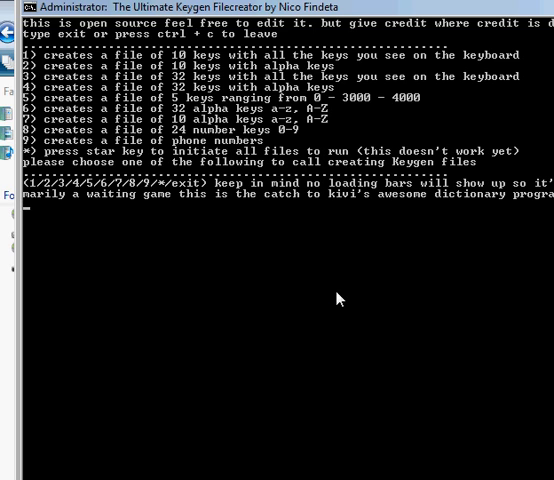
text(9)
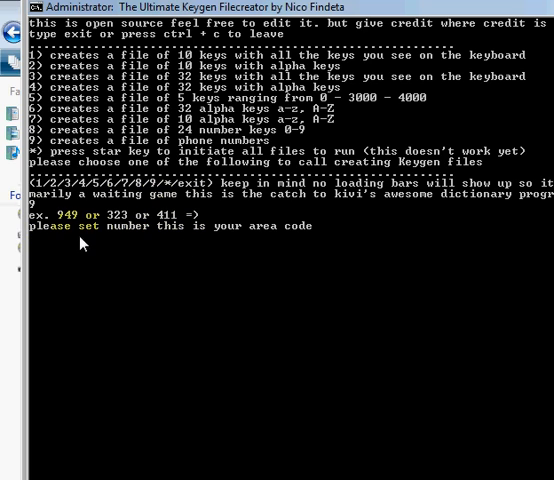
mouse_move(84, 236)
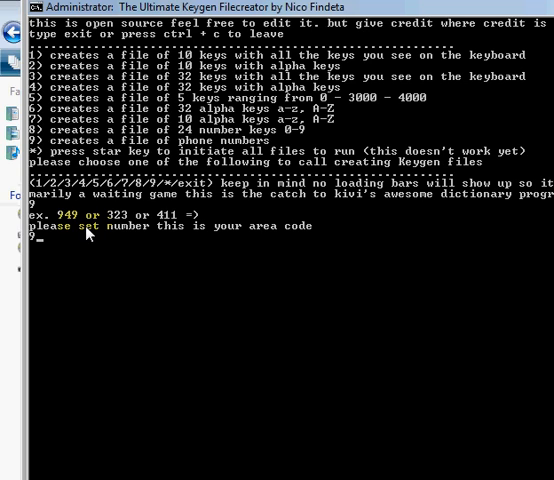
text(949)
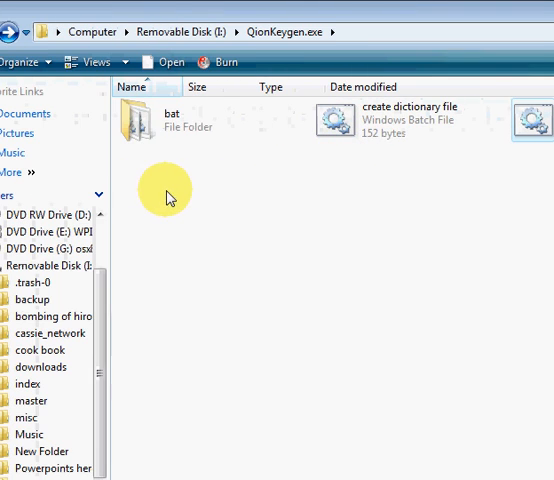
click(164, 122)
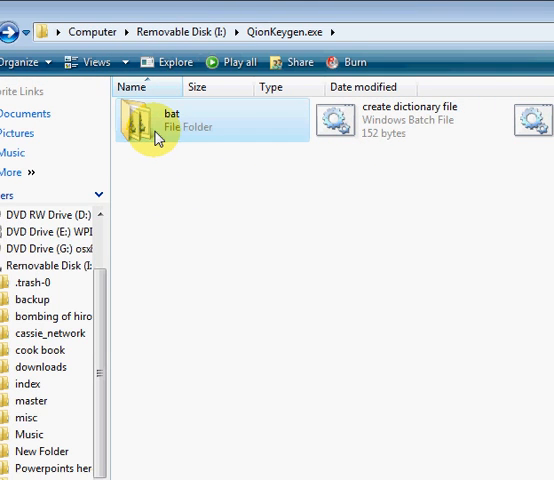
double_click(156, 128)
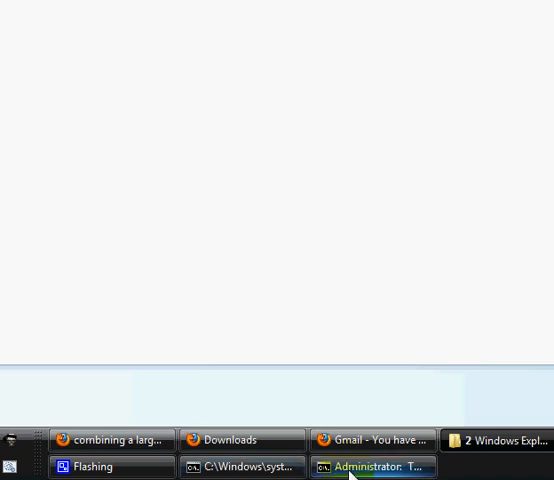
- Switch back to Explorer and browse into the bat folder's dictionary subfolder
click(372, 468)
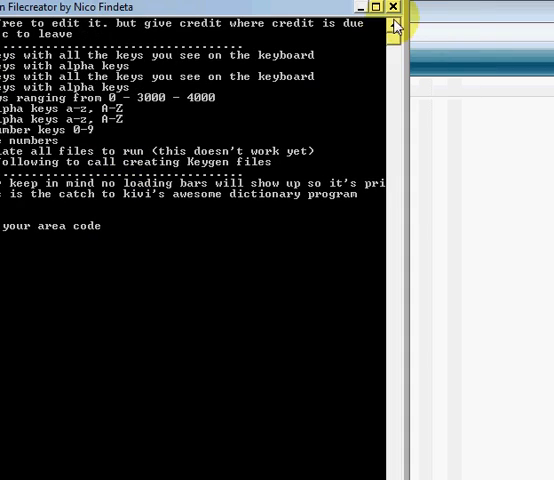
click(392, 8)
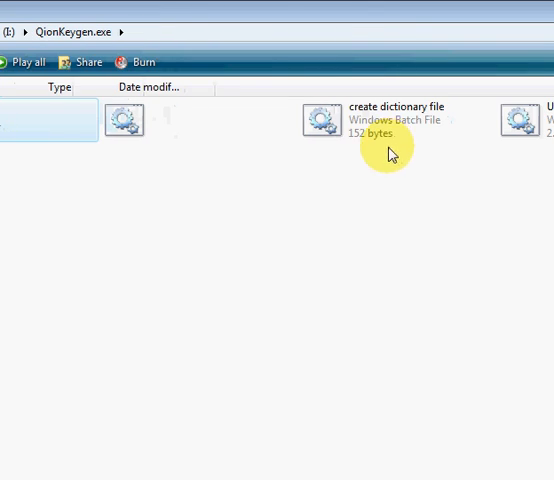
mouse_move(400, 128)
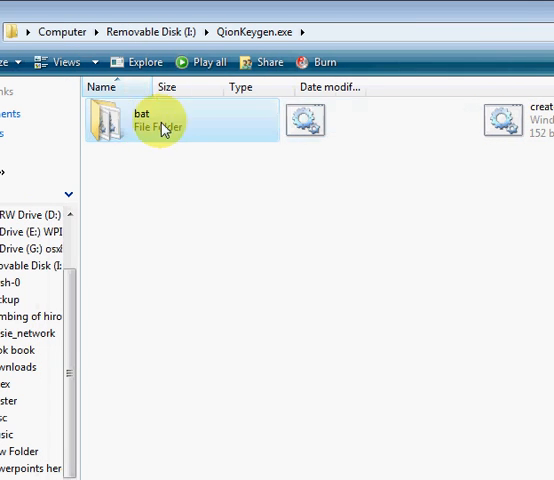
double_click(164, 120)
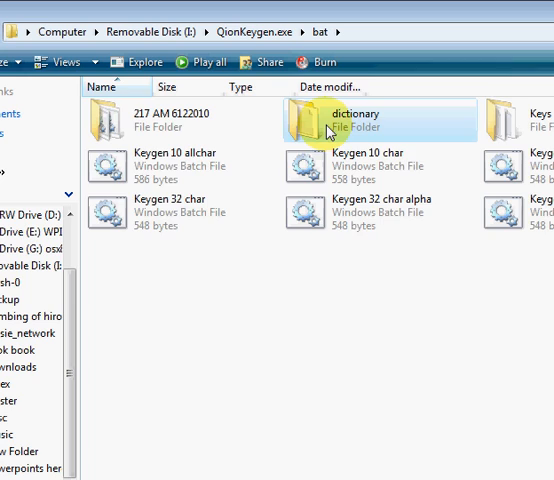
double_click(348, 120)
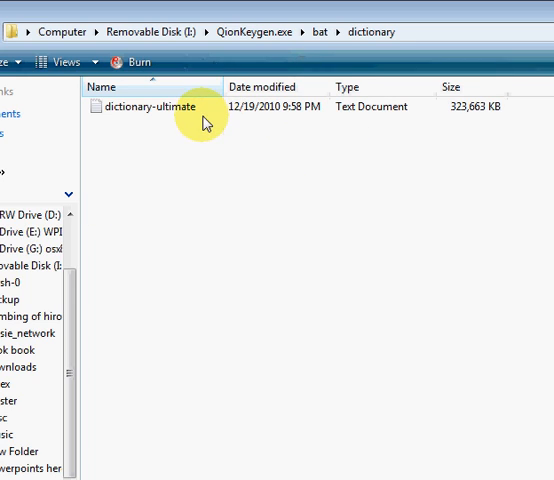
- Rename dictionary-ultimate to dictionary-ultimate1 and return to the keygen folder
click(150, 106)
text(1)
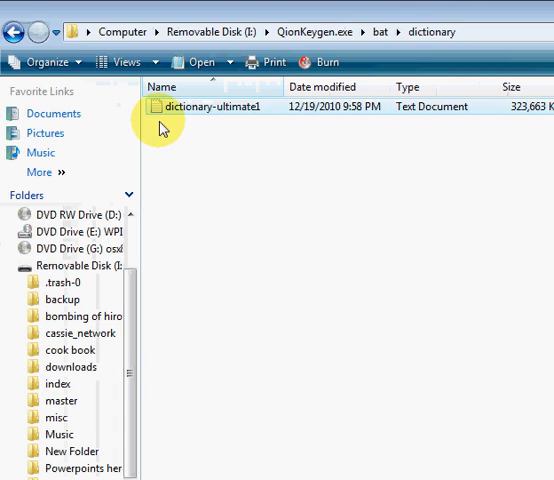
click(16, 32)
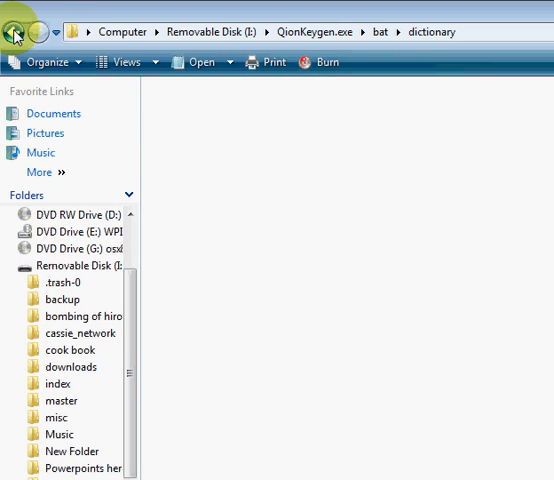
click(16, 32)
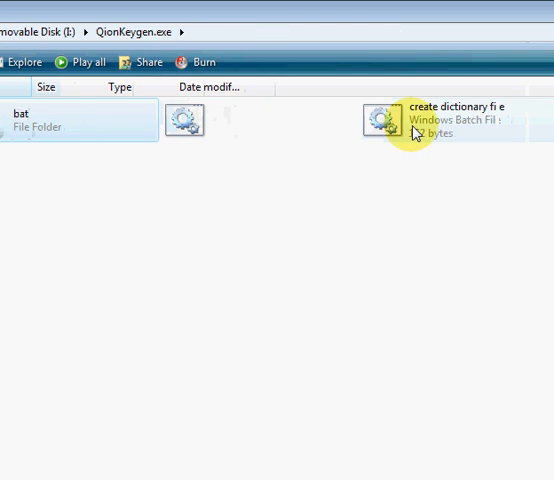
click(380, 120)
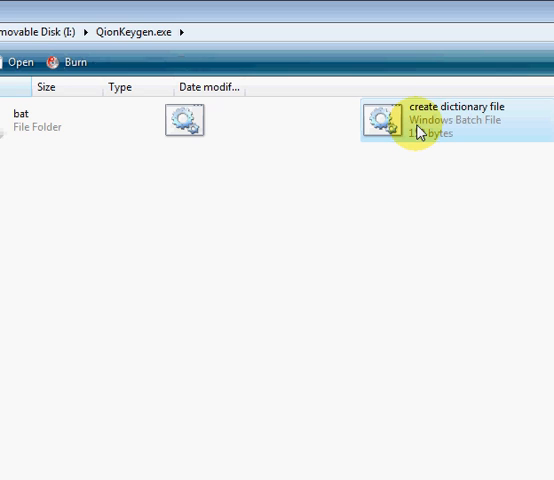
- Run the create dictionary file script and let it finish
double_click(384, 120)
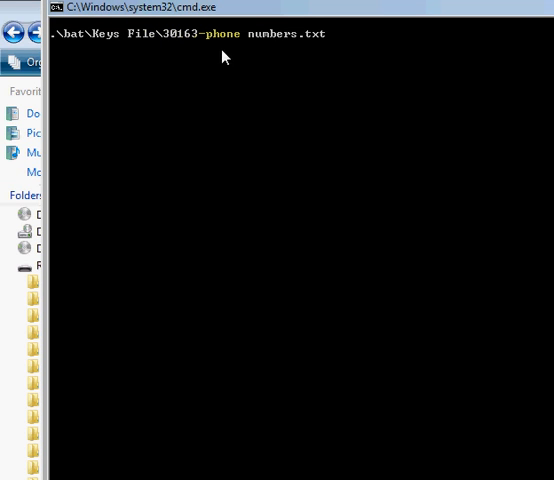
key(Return)
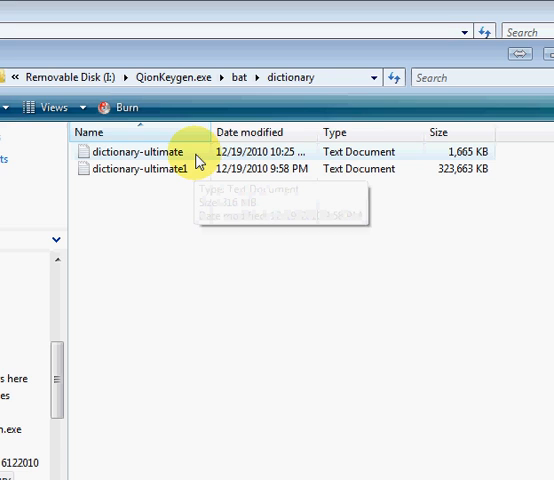
- View the new dictionary-ultimate file of 949-area numbers, then close the windows
double_click(140, 152)
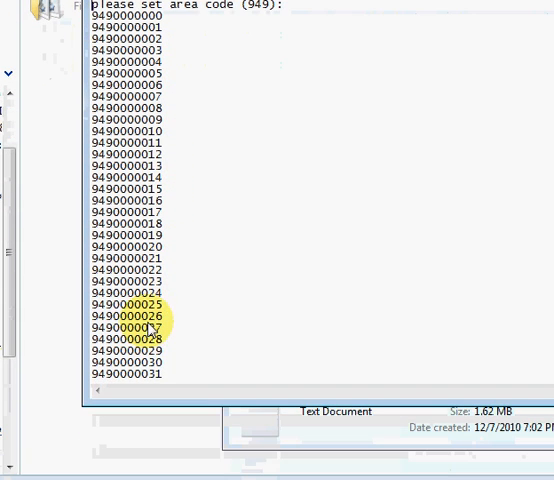
click(532, 92)
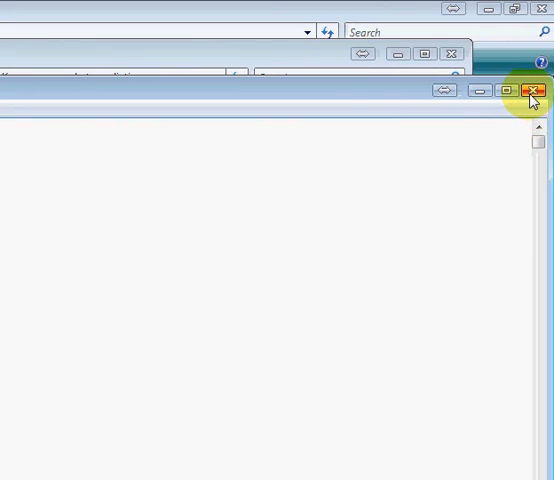
click(532, 92)
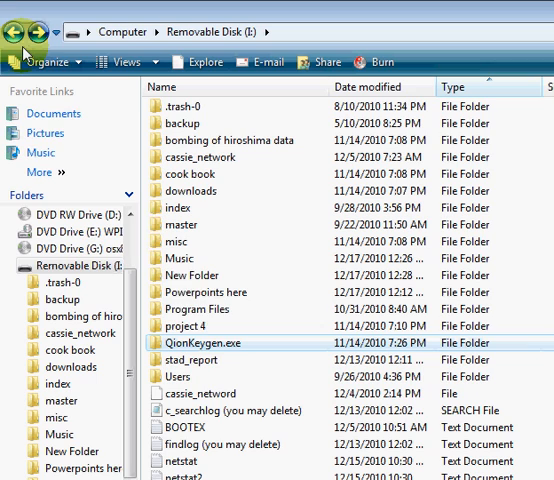
mouse_move(226, 352)
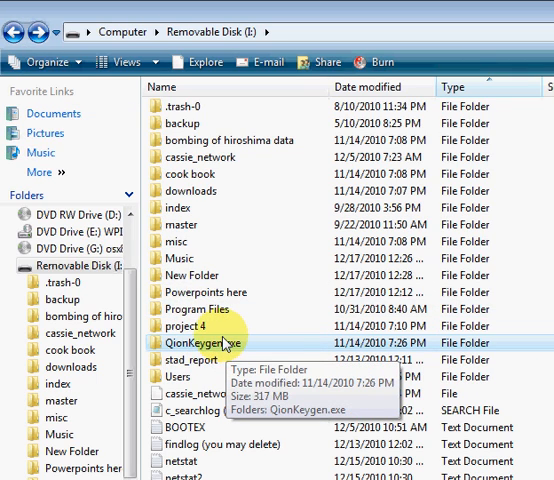
- Browse into QionKeygen.exe and its bat folder of keygen batch files
double_click(200, 342)
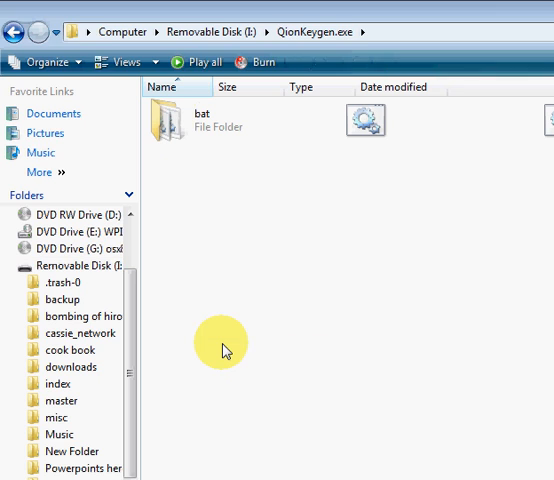
double_click(182, 120)
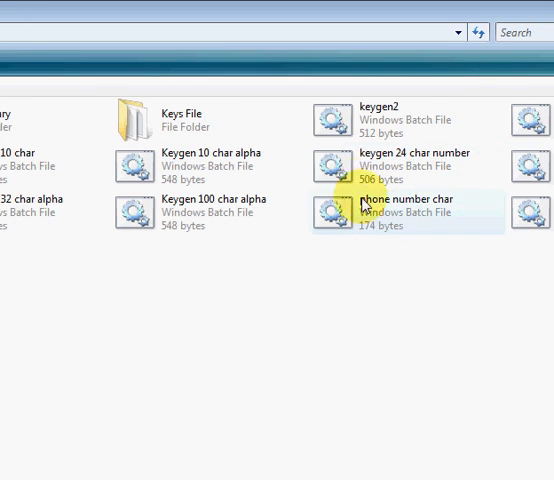
- Run the phone number char generator with area code 1800, then close its window
double_click(408, 204)
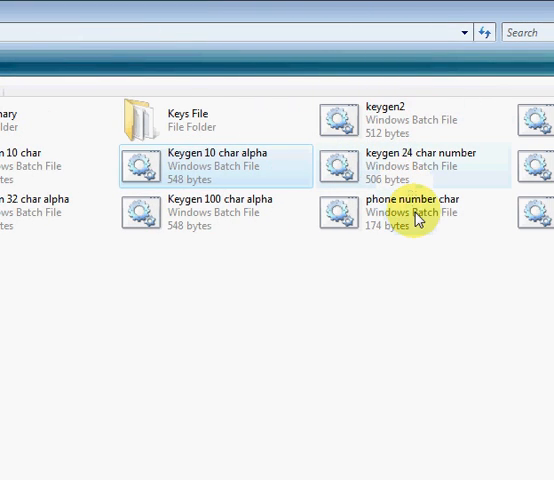
double_click(412, 204)
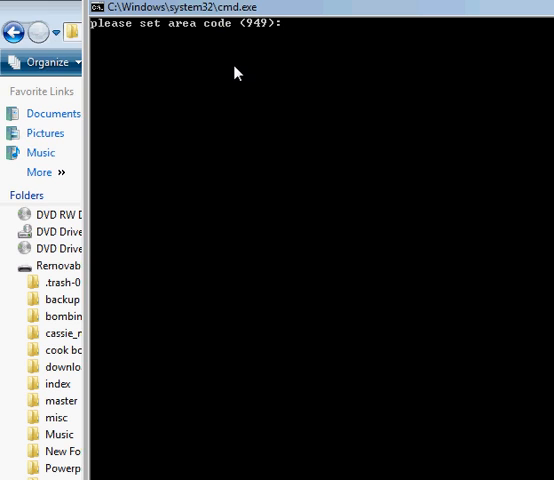
text(1800)
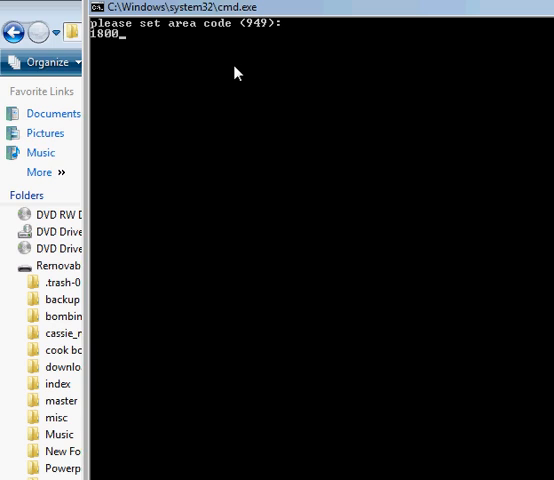
key(Return)
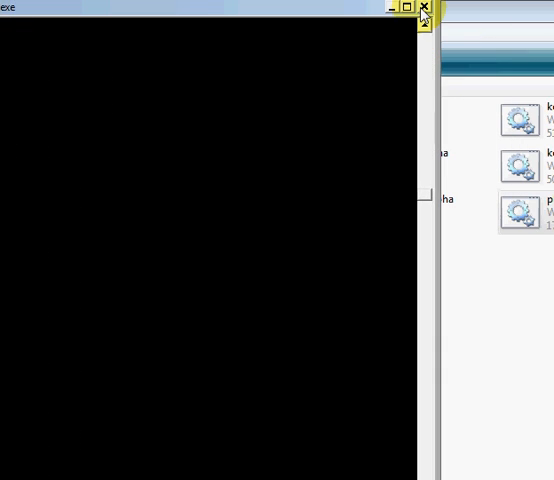
mouse_move(392, 8)
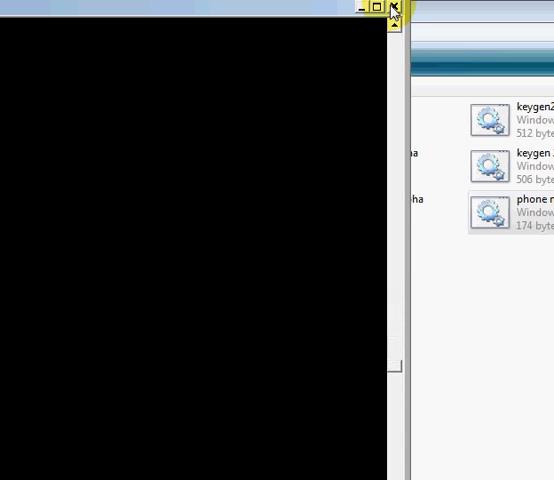
click(392, 10)
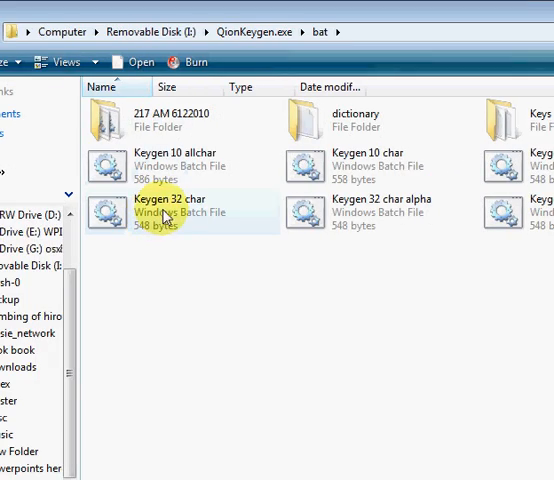
- Run Keygen 32 char and scroll through its screens of random 32-character keys
double_click(176, 204)
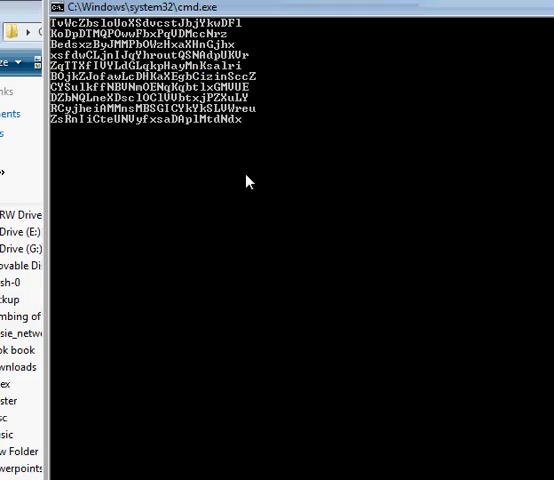
scroll(down, 3)
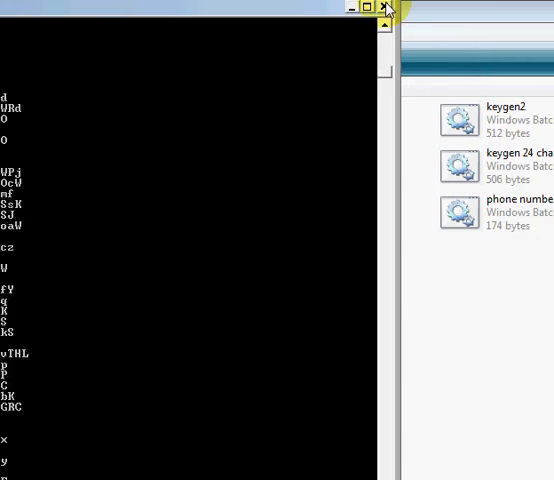
click(388, 8)
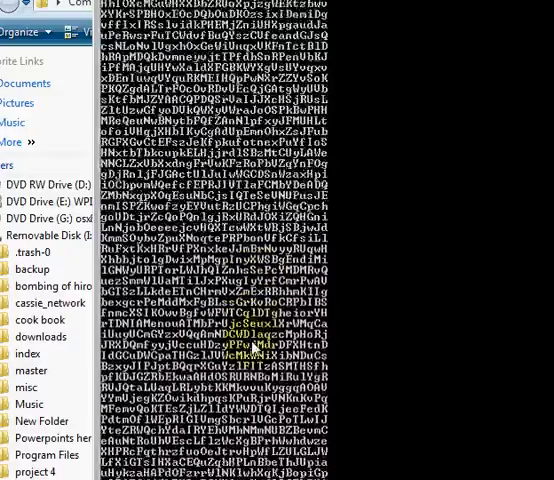
scroll(down, 3)
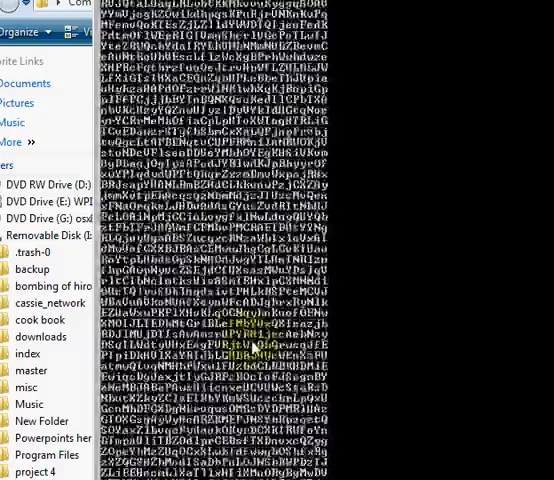
scroll(down, 3)
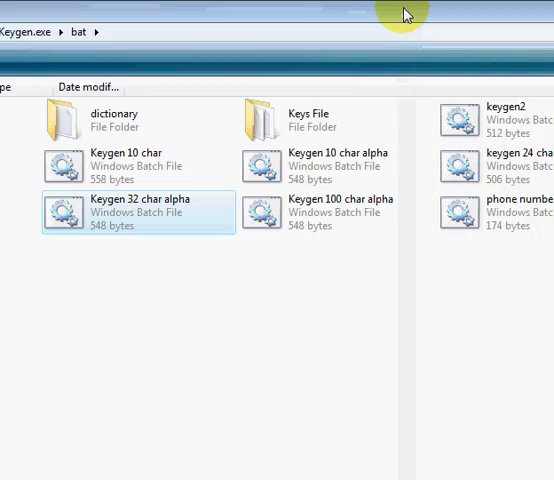
mouse_move(368, 290)
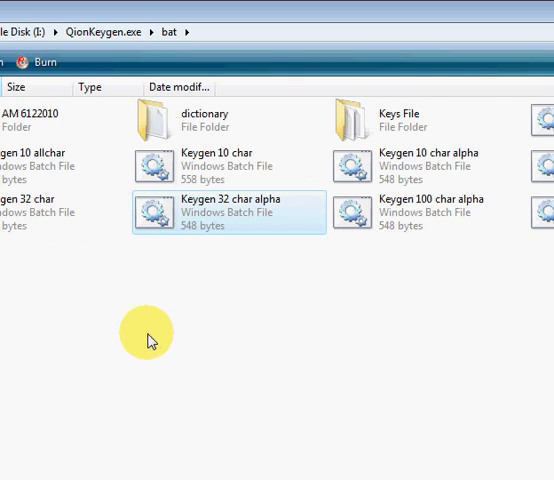
- Edit Keygen 32 char alpha in Notepad to show its charset and maxlen 32 loop
right_click(230, 210)
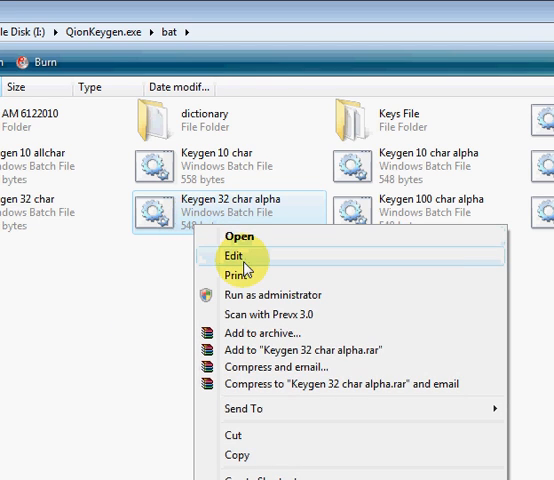
click(236, 256)
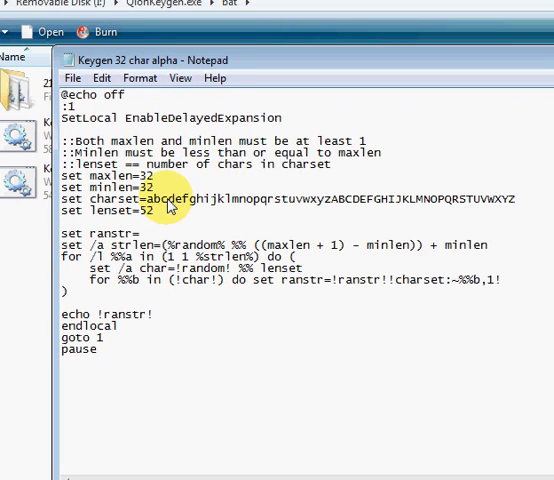
mouse_move(164, 208)
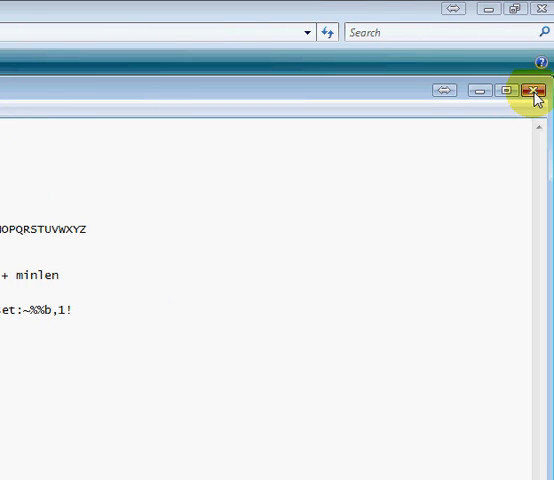
- Close Notepad and view the Keygen 10 allchar script's source from the 217 AM 6122010 folder
click(536, 92)
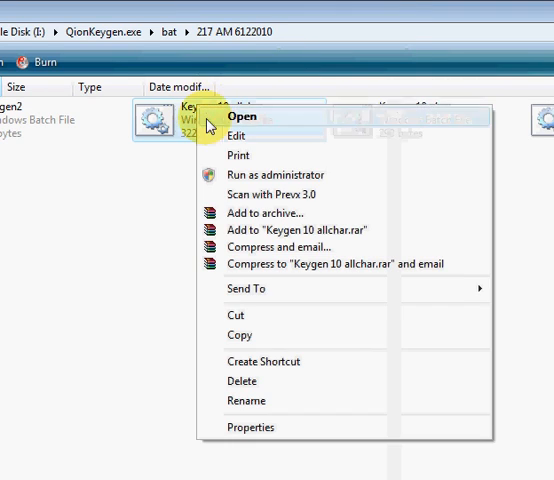
click(240, 136)
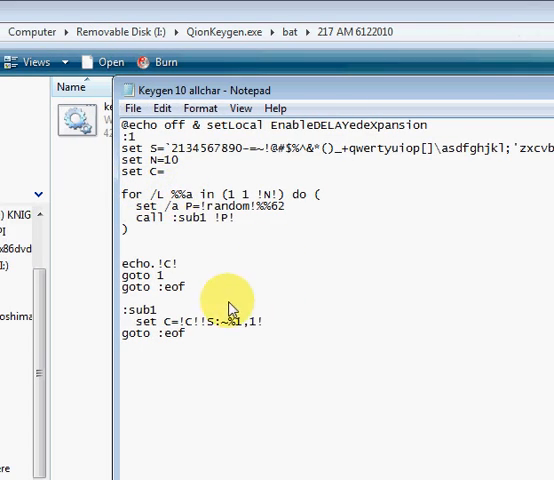
mouse_move(288, 262)
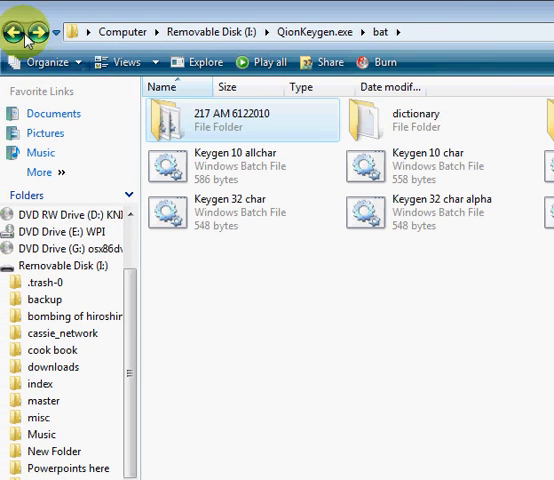
- Go back to the QionKeygen.exe folder listing the filecreator and dictionary scripts
click(14, 32)
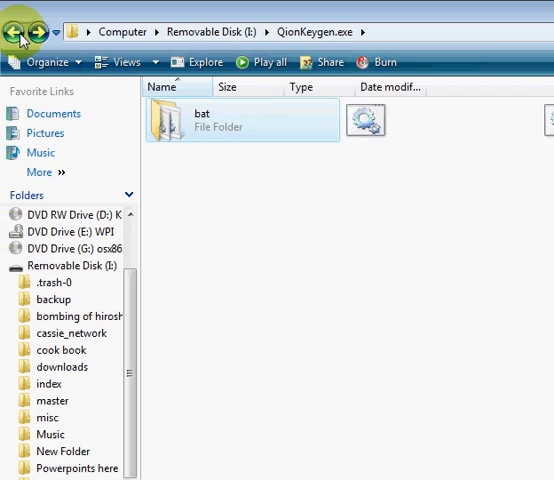
double_click(200, 120)
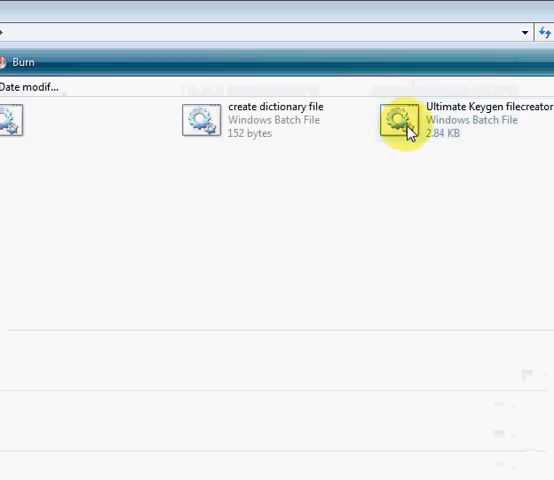
- Run the Ultimate Keygen filecreator to show its numbered key-file menu
double_click(410, 116)
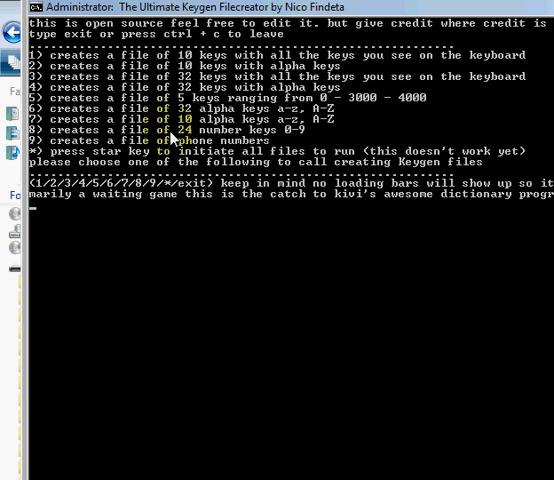
mouse_move(164, 196)
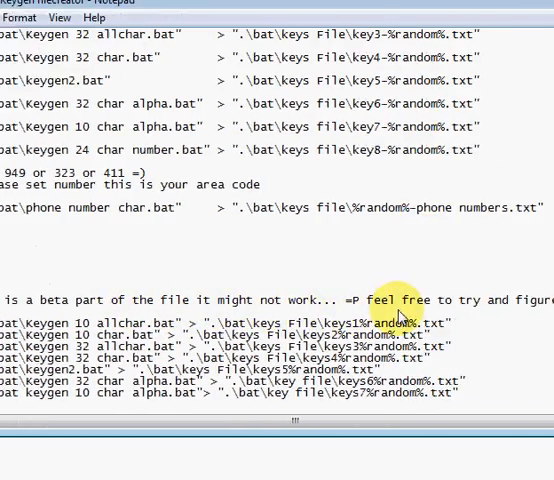
- Scroll through the filecreator source in Notepad, close it, and restore the running cmd window
scroll(right, 3)
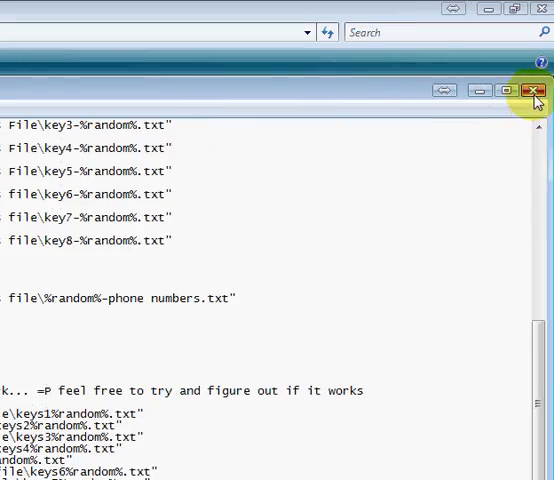
click(532, 92)
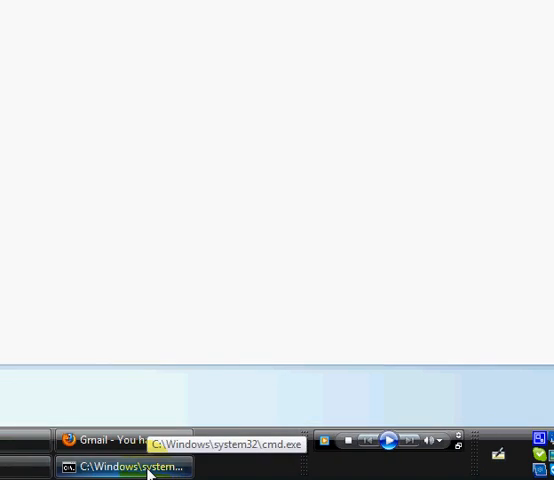
click(130, 468)
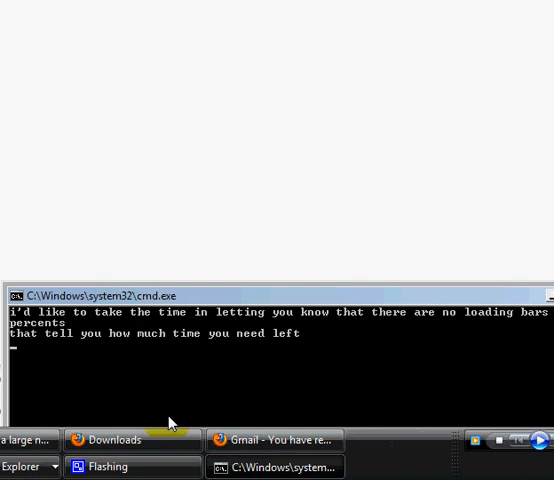